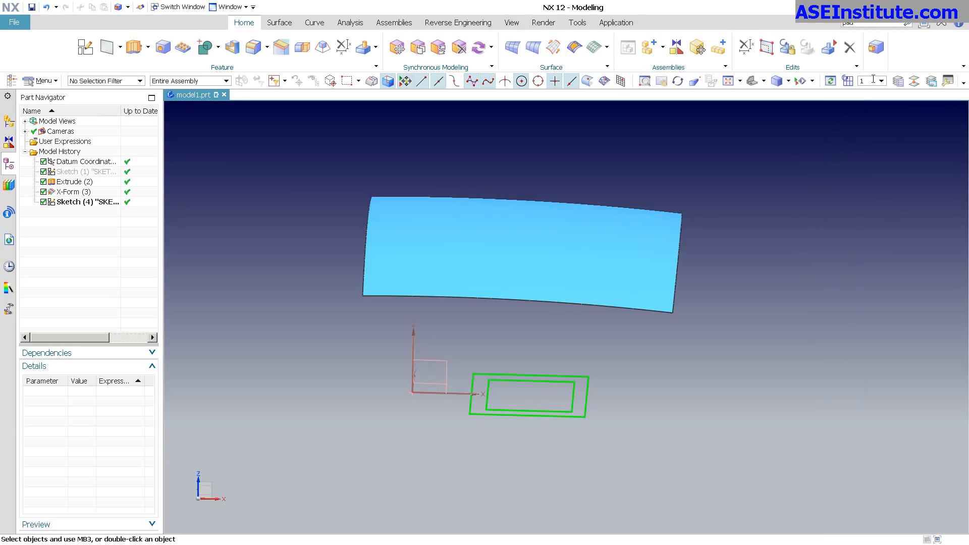
pyautogui.moveTo(875, 47)
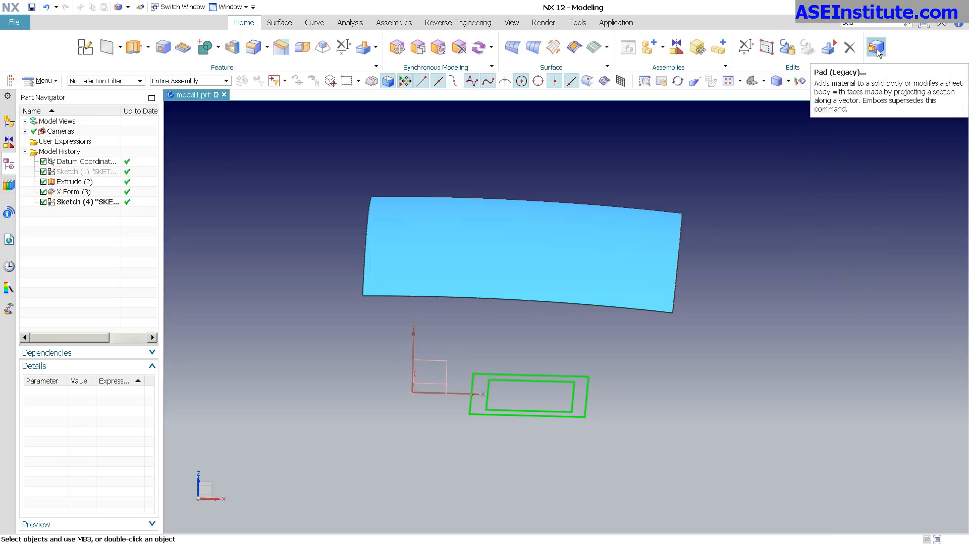
# - Start a General Pad using Pad (Legacy) from the Home tab
pyautogui.click(876, 47)
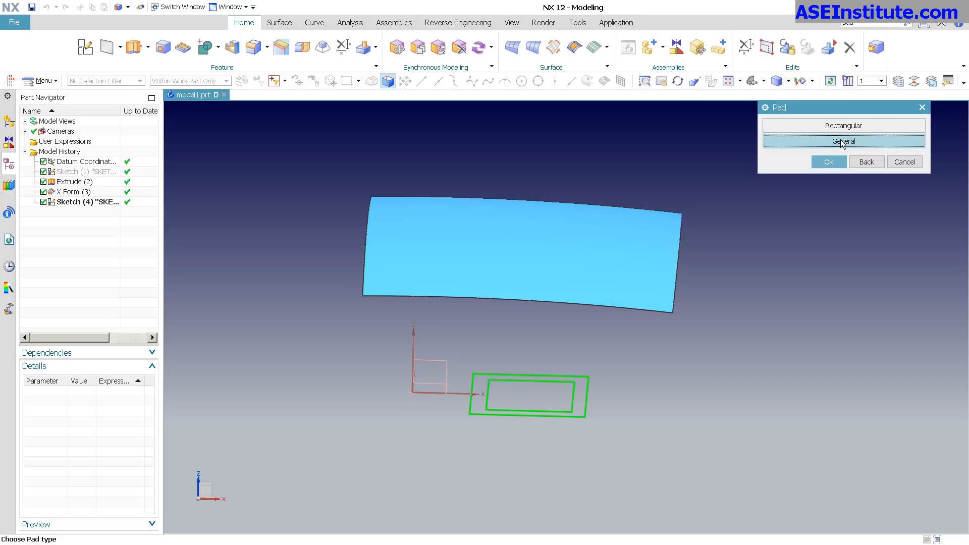
pyautogui.moveTo(831, 112)
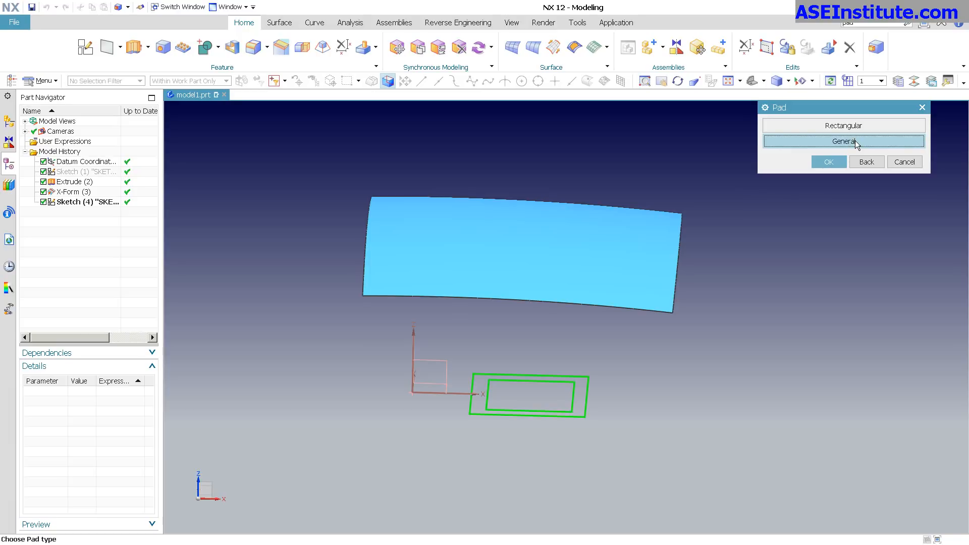
pyautogui.click(843, 141)
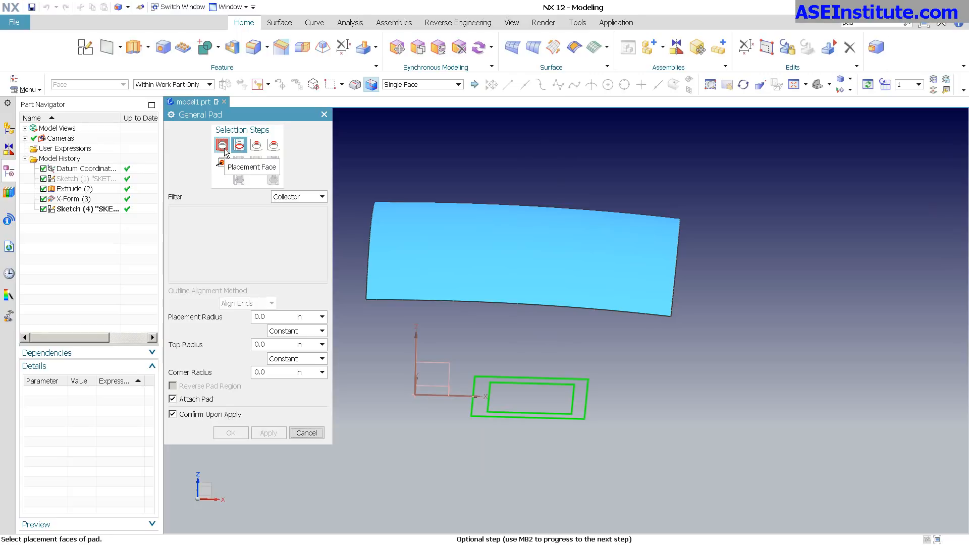
# - Pick the curved sheet as placement face and the four sketch lines as outline, keeping Theoretical projection
pyautogui.click(523, 260)
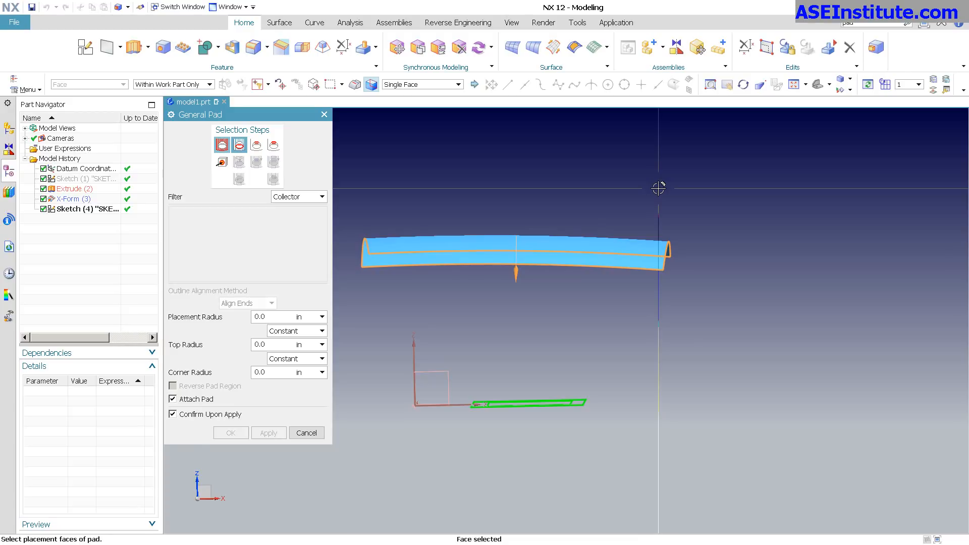
pyautogui.click(239, 145)
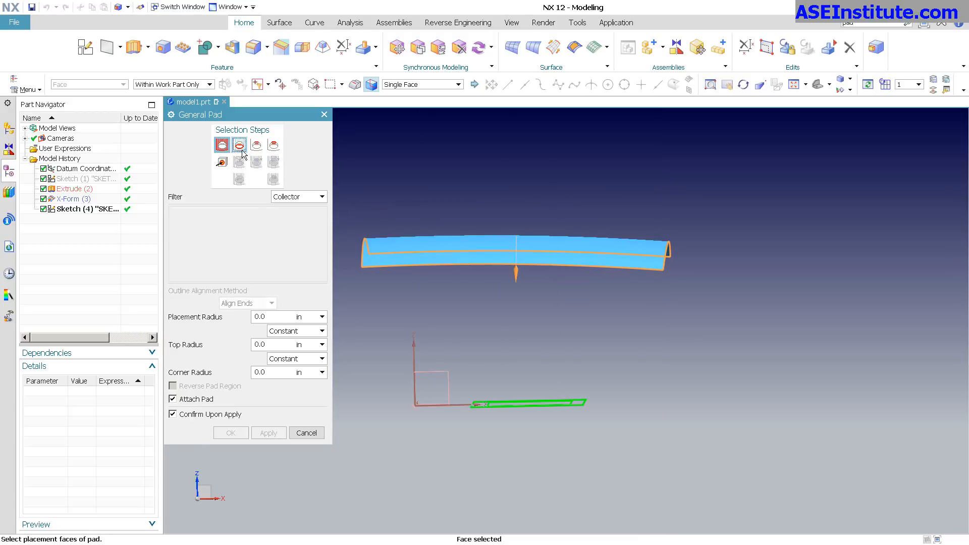
pyautogui.click(239, 147)
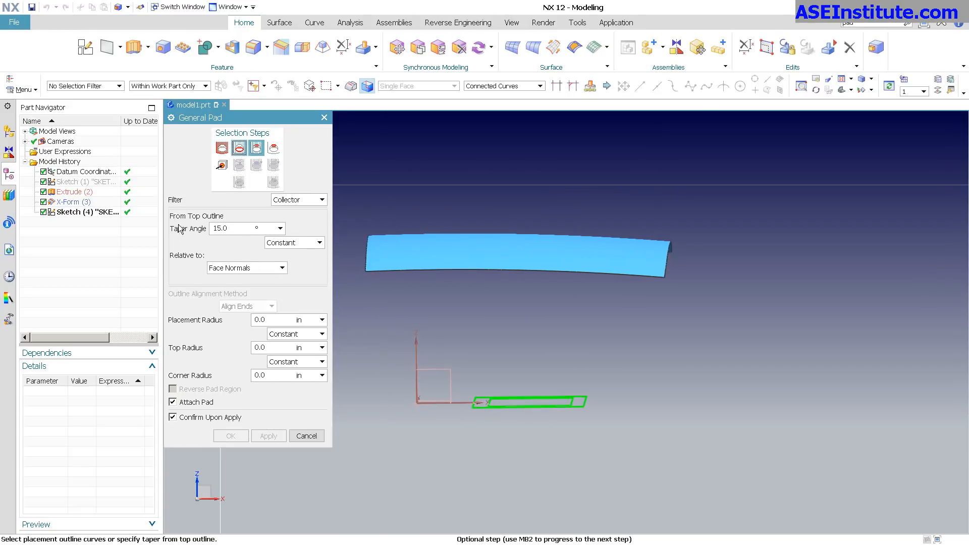
pyautogui.moveTo(253, 417)
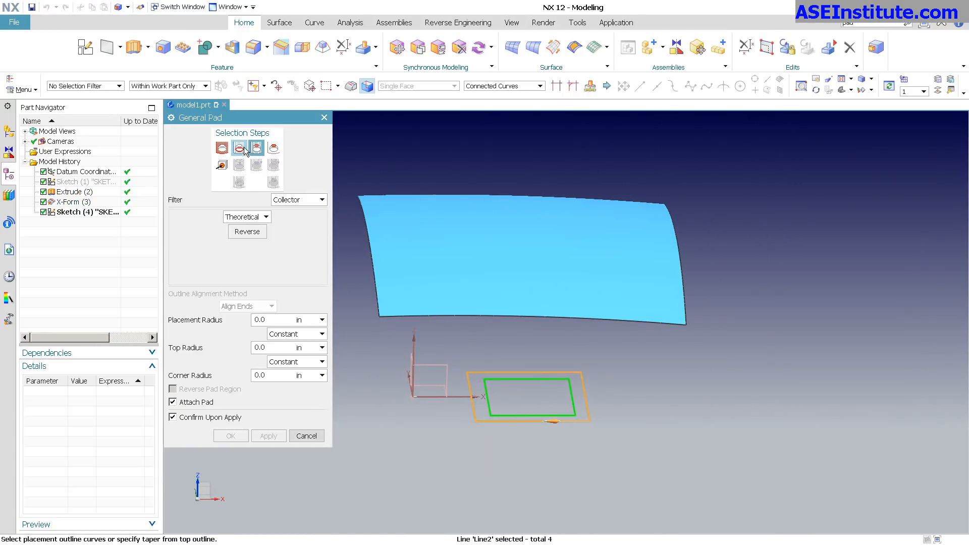
pyautogui.click(266, 217)
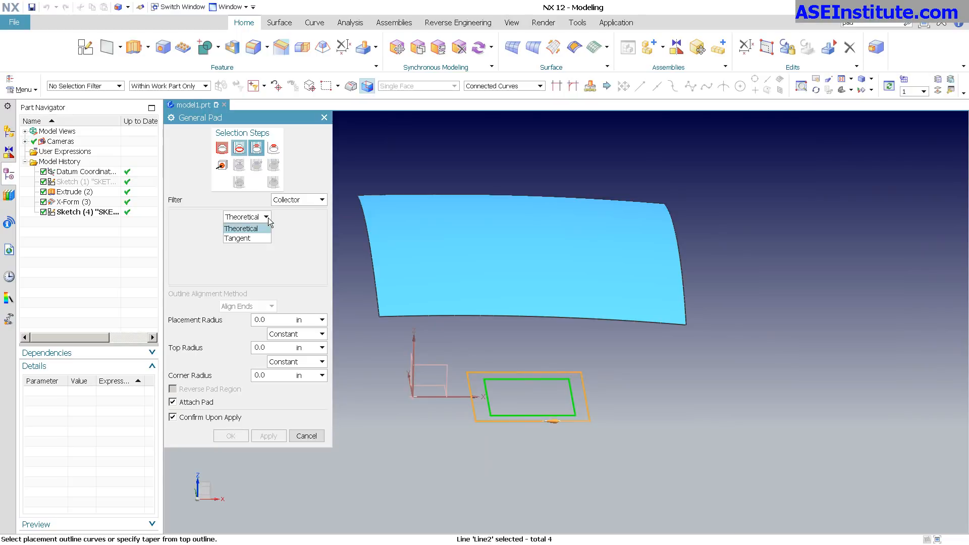
pyautogui.click(246, 217)
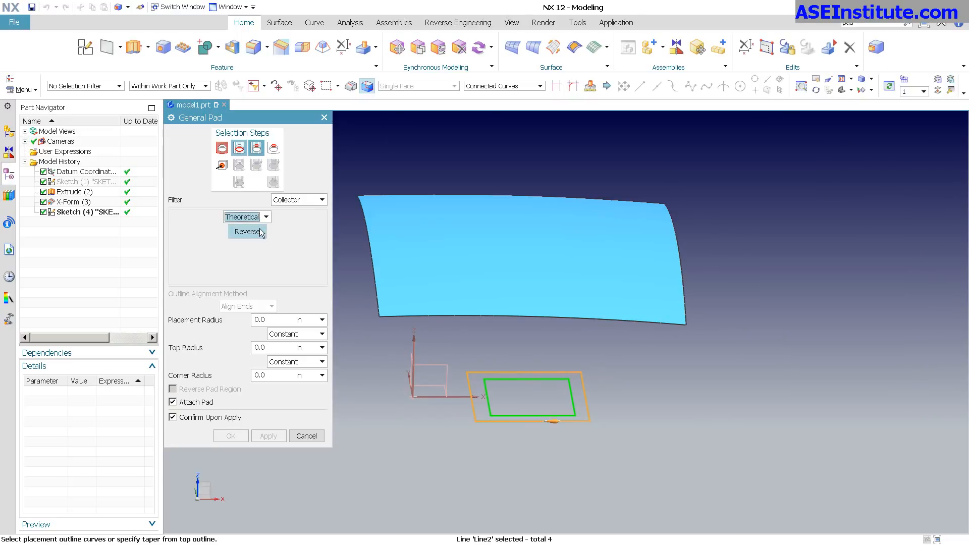
pyautogui.click(238, 148)
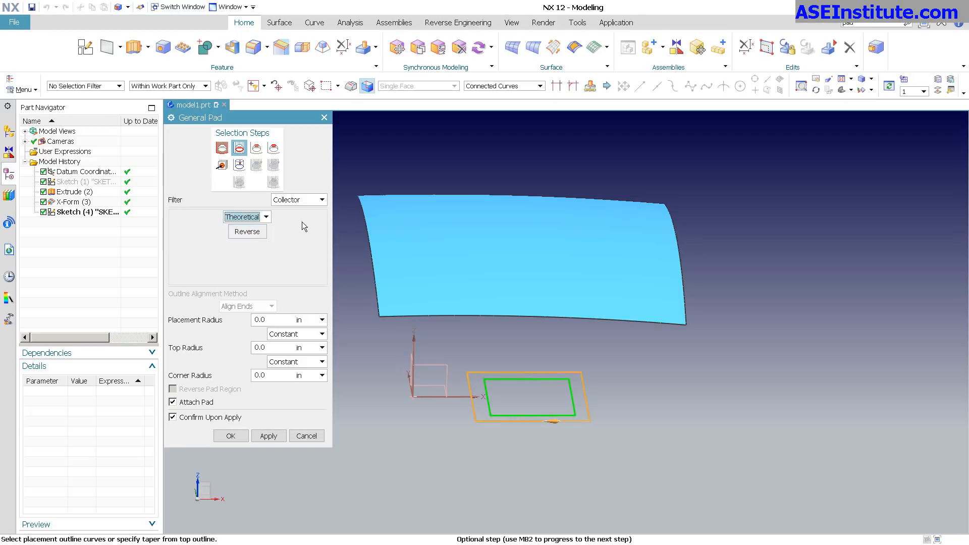
pyautogui.moveTo(318, 357)
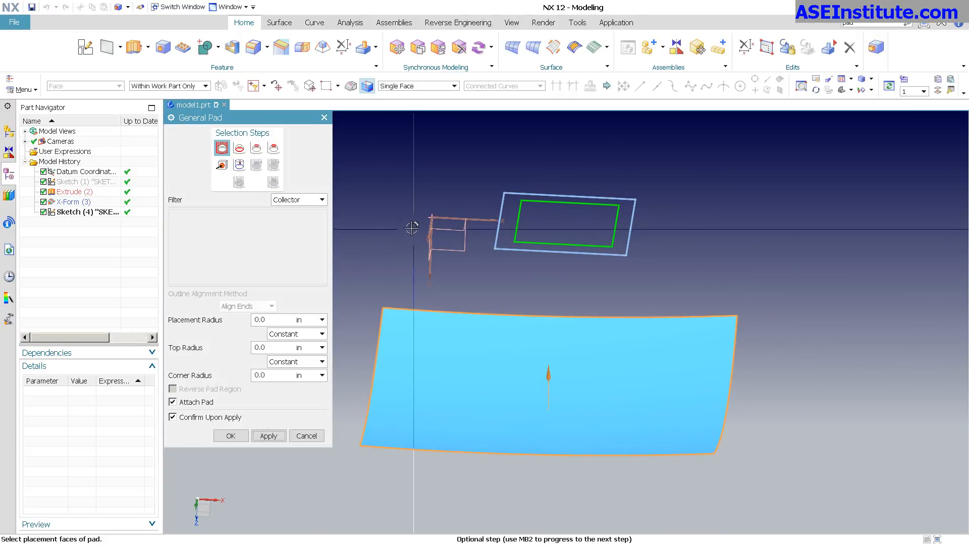
pyautogui.moveTo(256, 148)
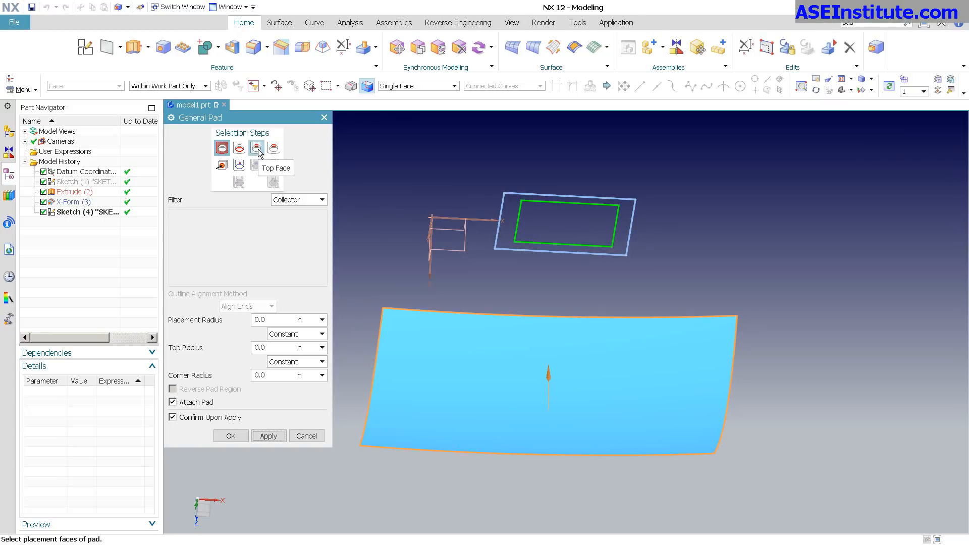
# - Offset the pad's top face 20 in from the placement face and apply
pyautogui.click(256, 148)
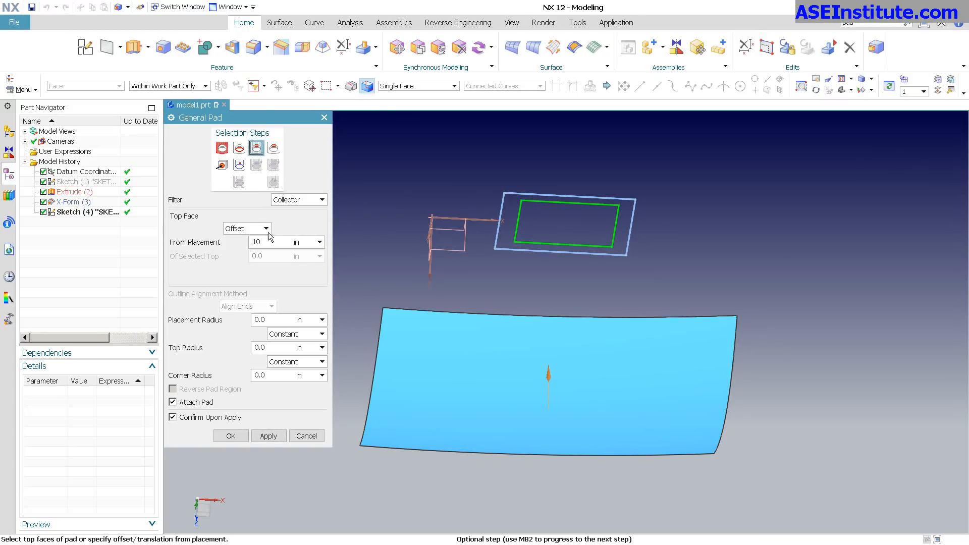
pyautogui.click(246, 228)
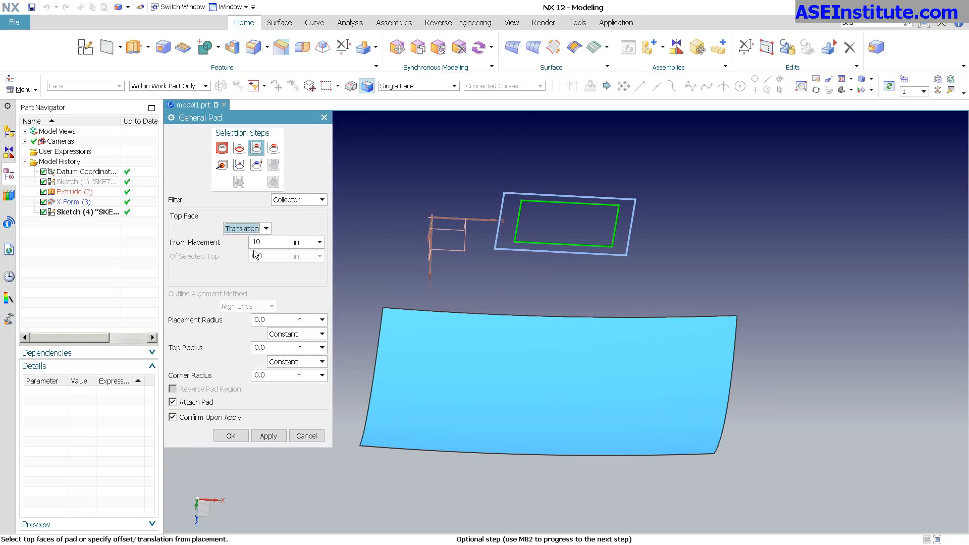
pyautogui.click(245, 228)
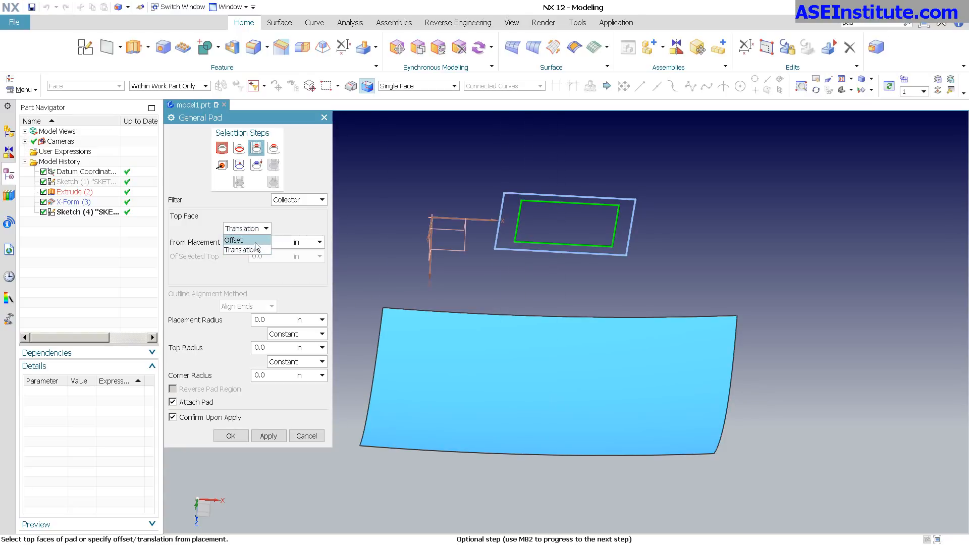
pyautogui.click(233, 240)
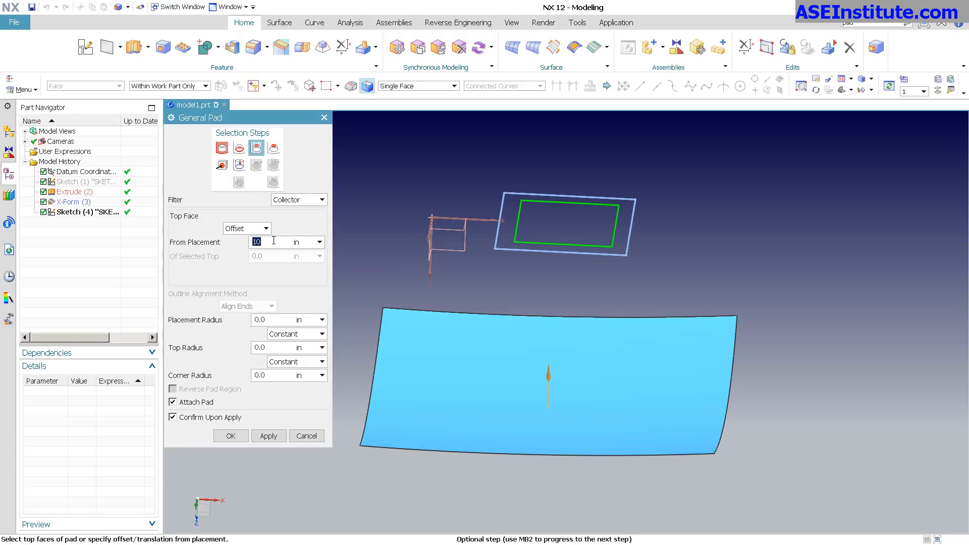
pyautogui.write('20')
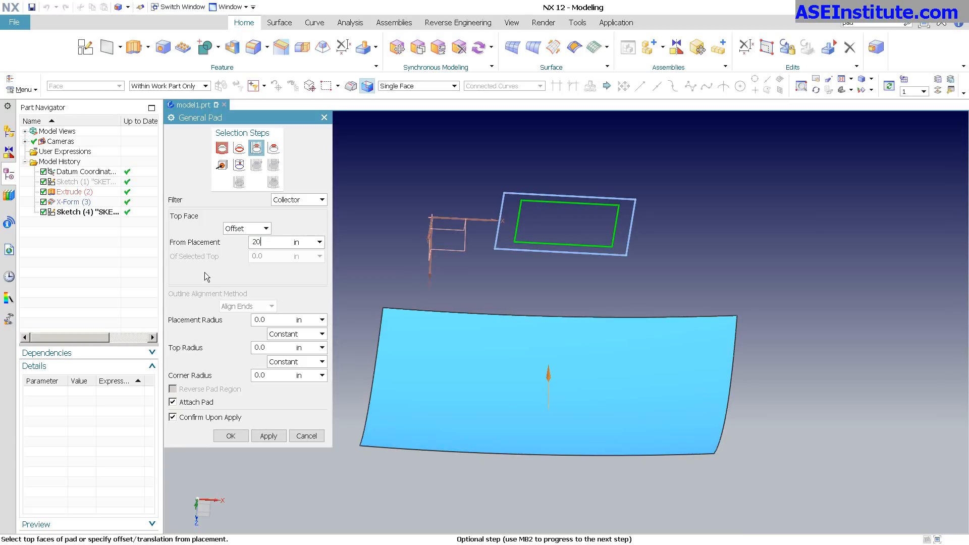
pyautogui.click(268, 436)
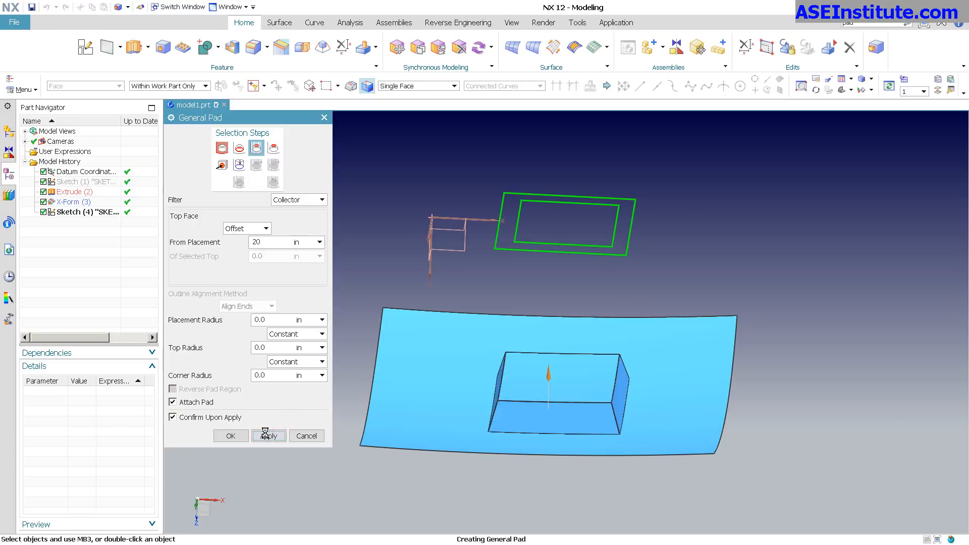
pyautogui.click(268, 435)
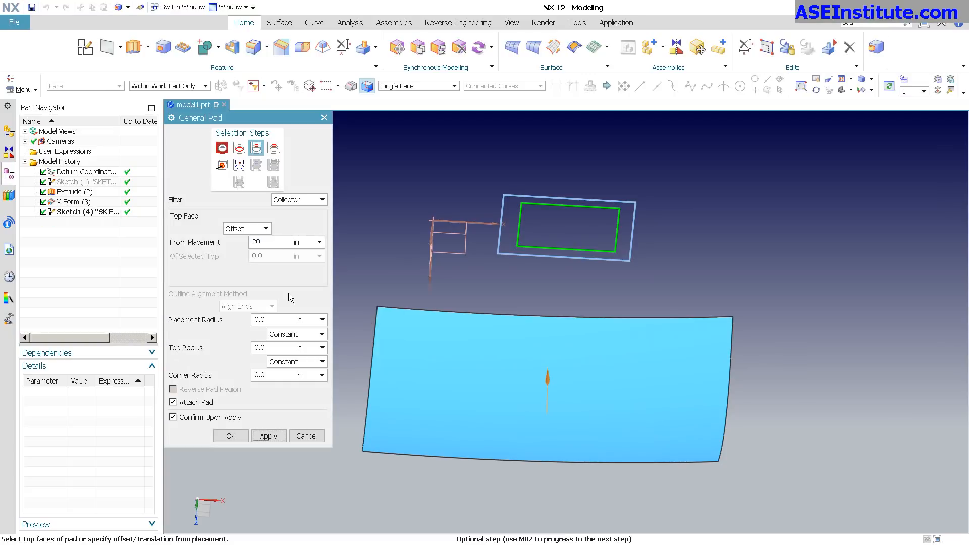
# - Set the top outline taper angle to 35
pyautogui.click(273, 148)
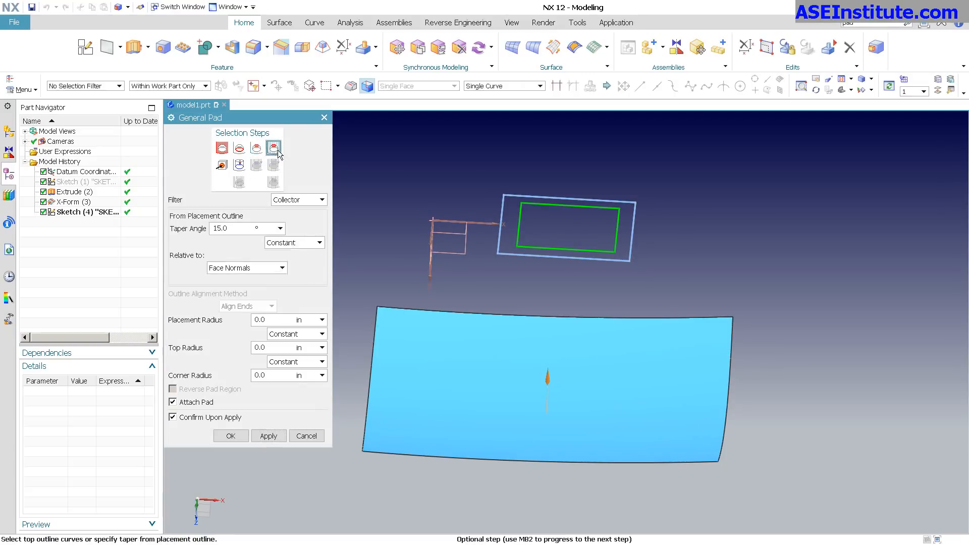
pyautogui.click(273, 148)
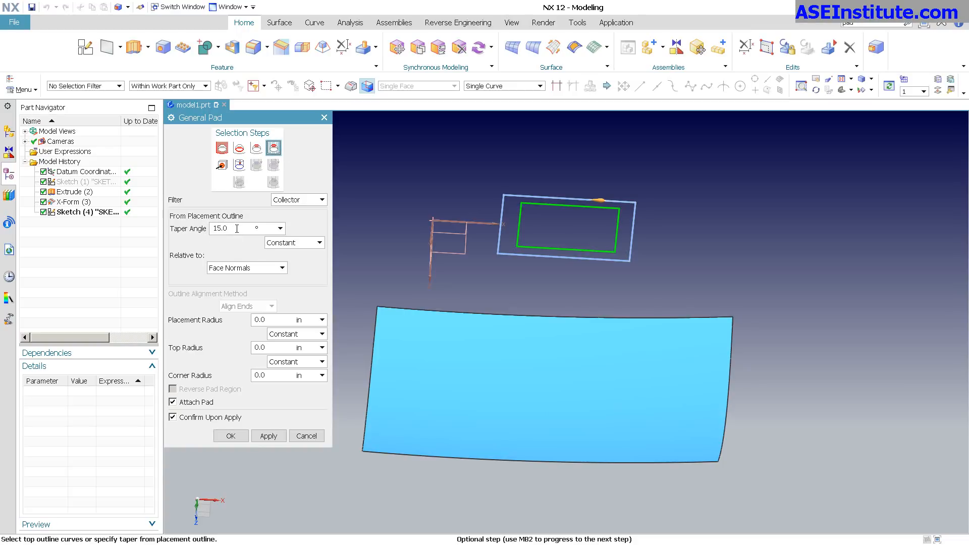
pyautogui.write('35')
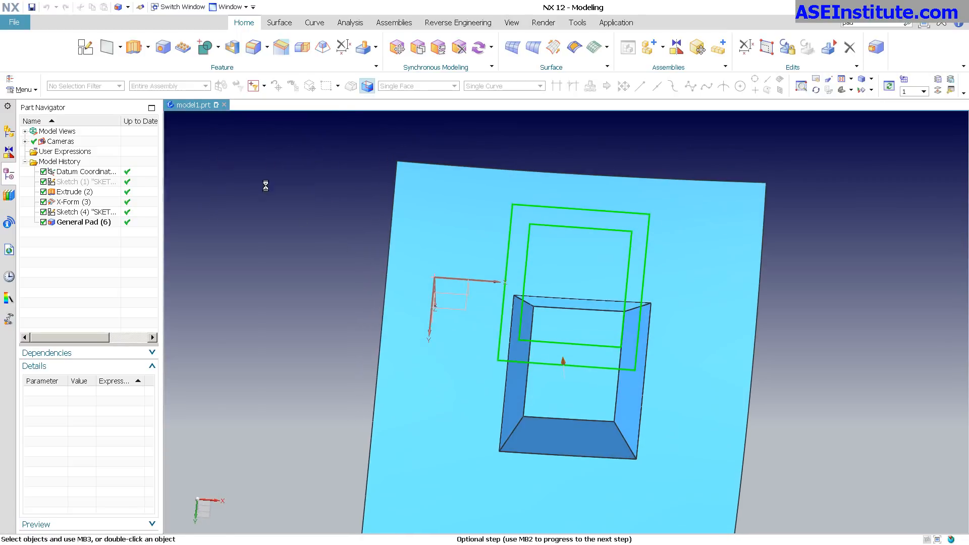
pyautogui.doubleClick(86, 223)
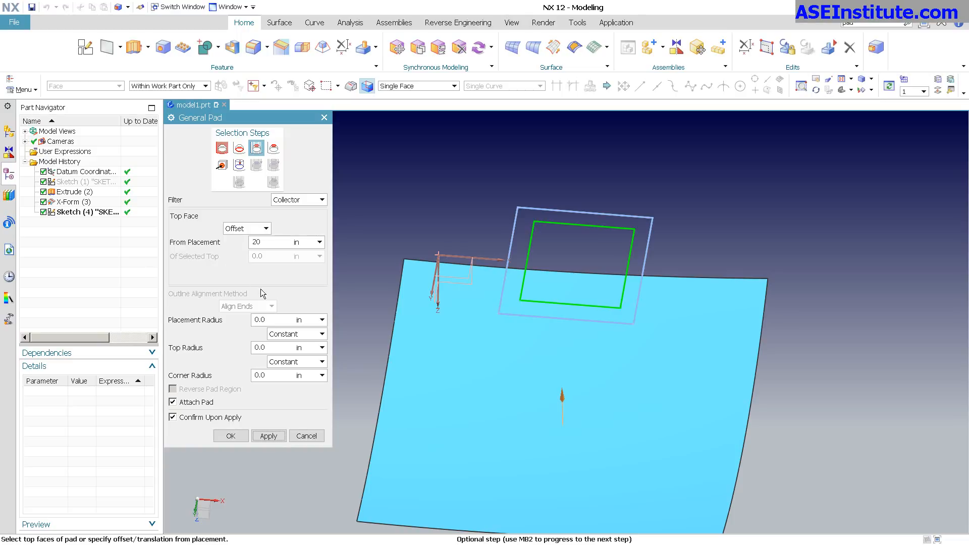
# - Select the inner rectangle's lines as the pad's top outline and apply
pyautogui.click(273, 148)
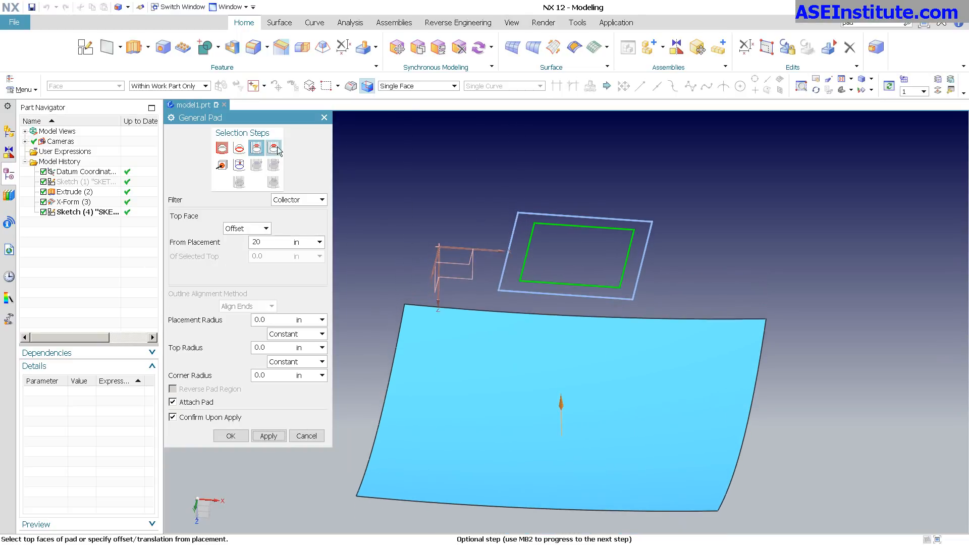
pyautogui.click(273, 148)
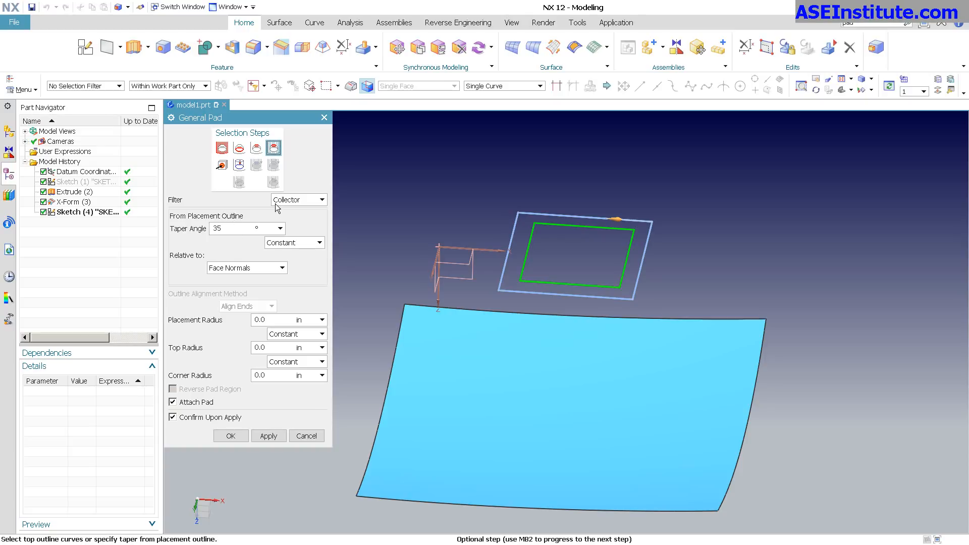
pyautogui.click(597, 286)
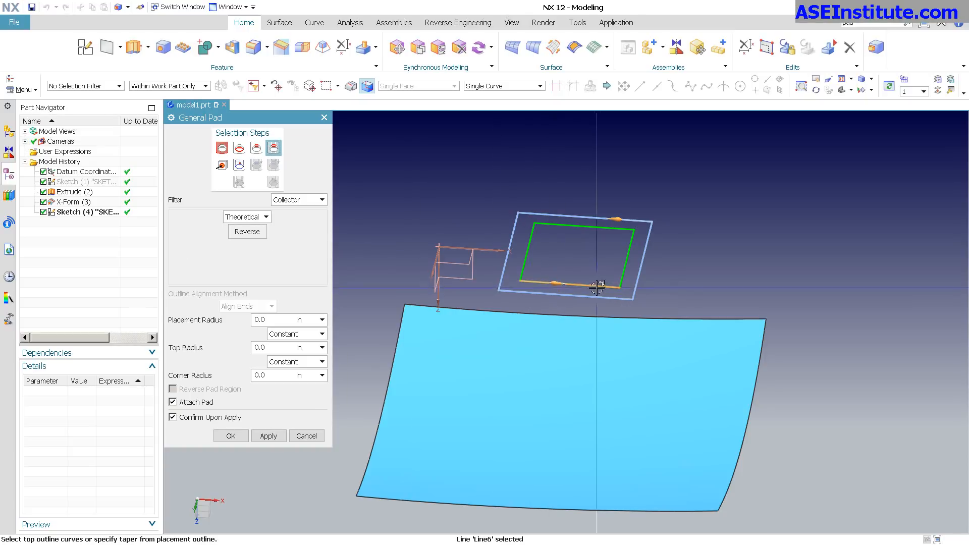
pyautogui.click(624, 259)
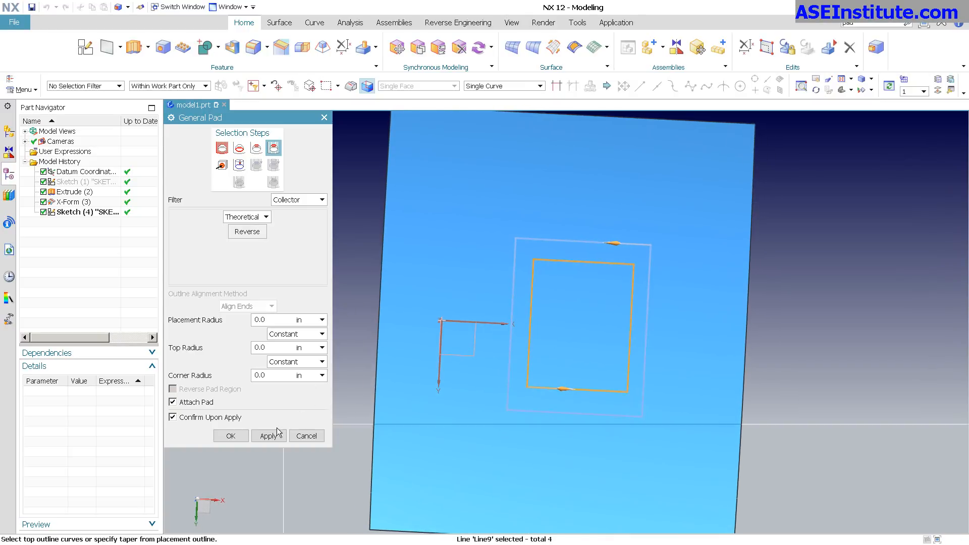
pyautogui.click(267, 435)
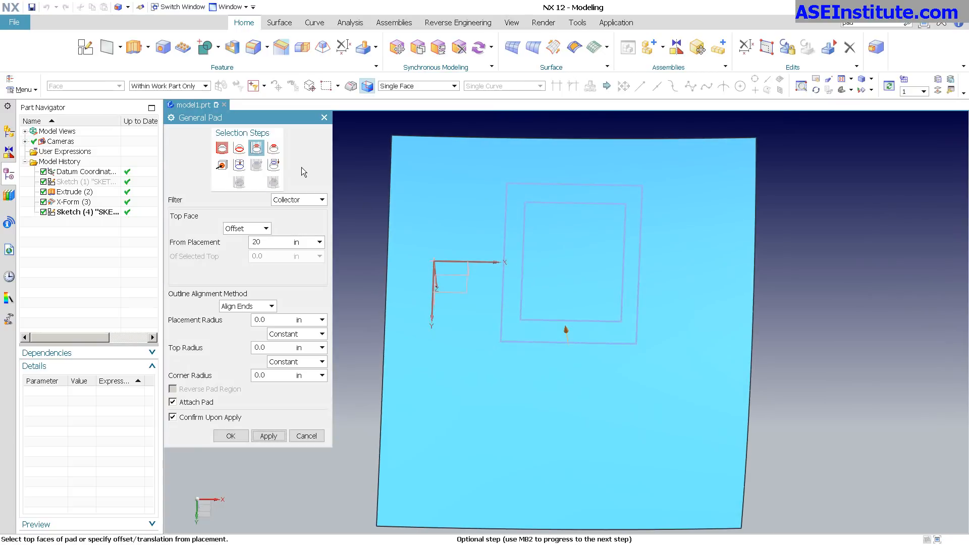
pyautogui.click(274, 148)
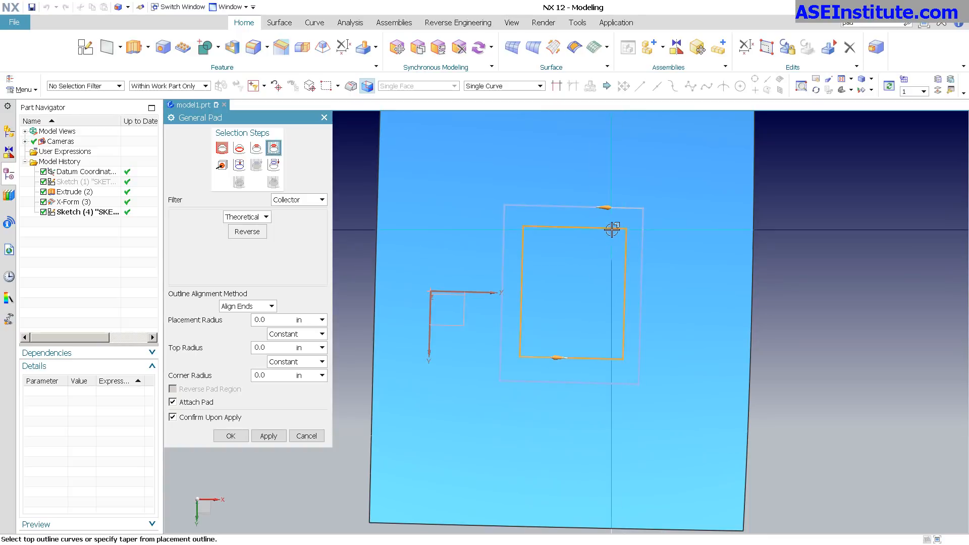
pyautogui.click(622, 343)
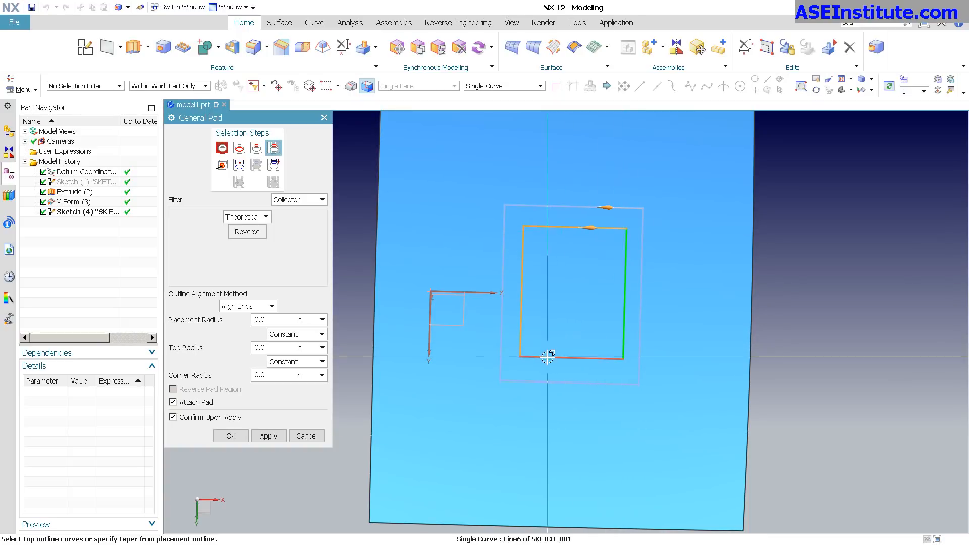
pyautogui.click(627, 255)
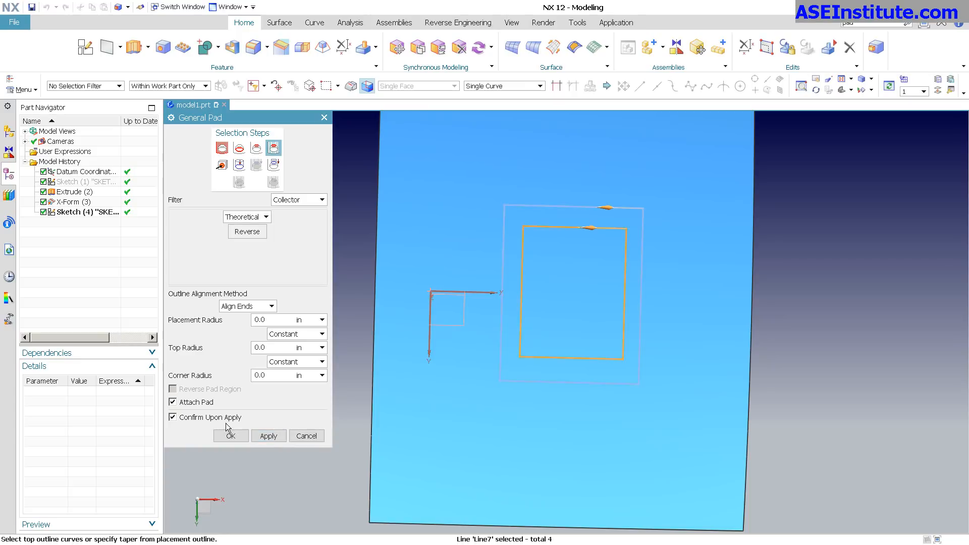
pyautogui.click(268, 435)
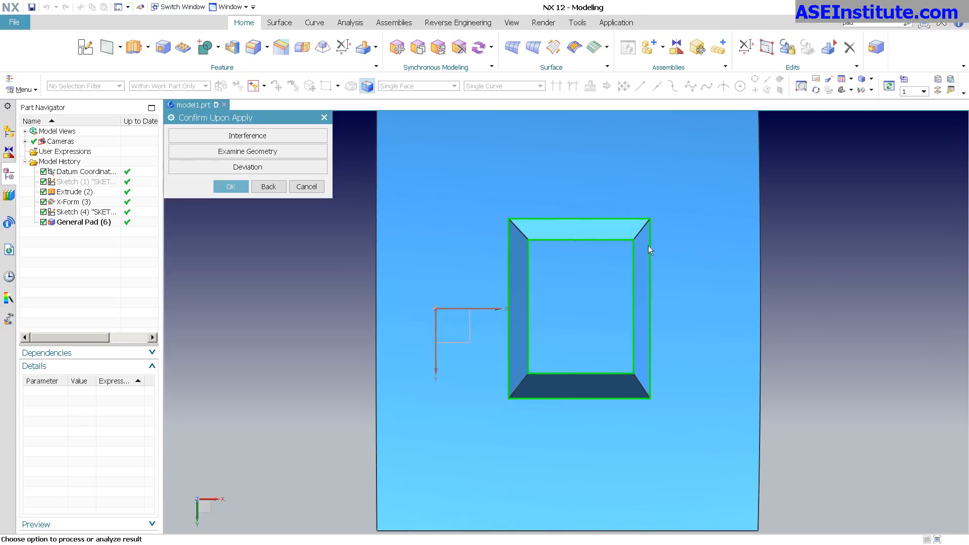
pyautogui.moveTo(615, 297)
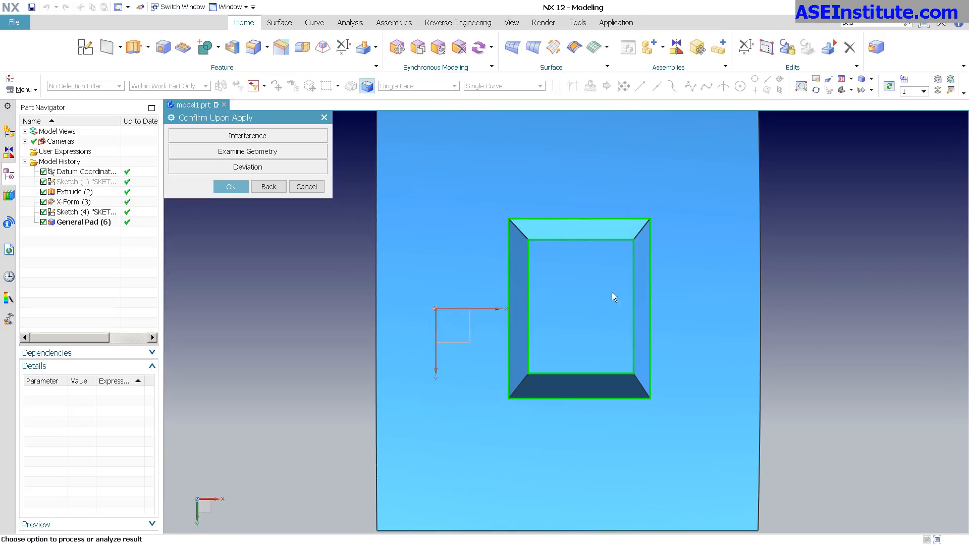
pyautogui.moveTo(539, 359)
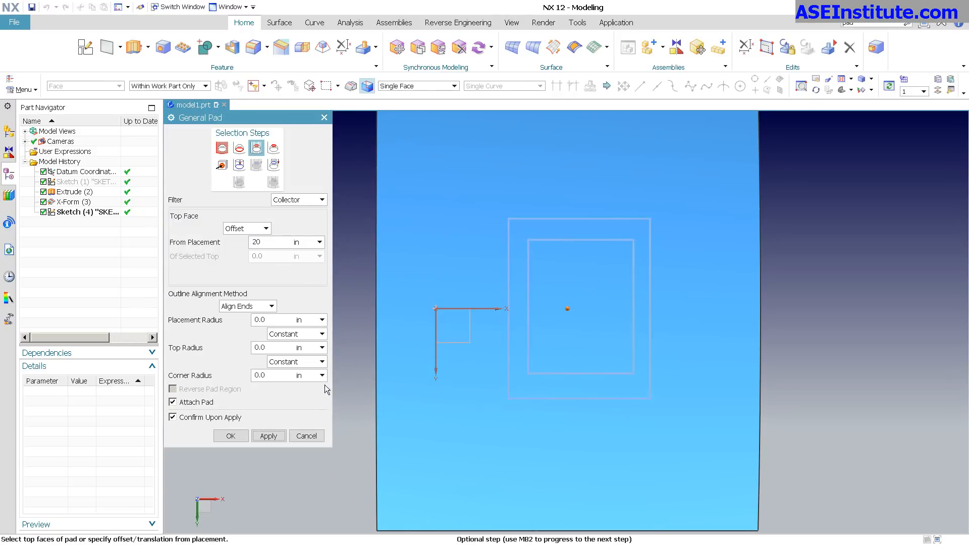
pyautogui.moveTo(273, 147)
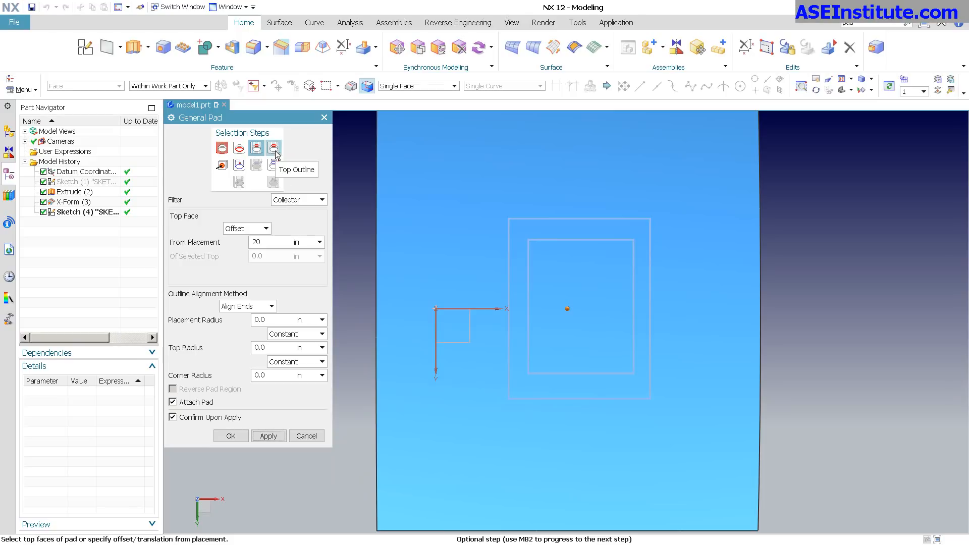
# - Keep the outline projection Normal to Plane of Curves through the Target Body and Projection steps
pyautogui.click(274, 148)
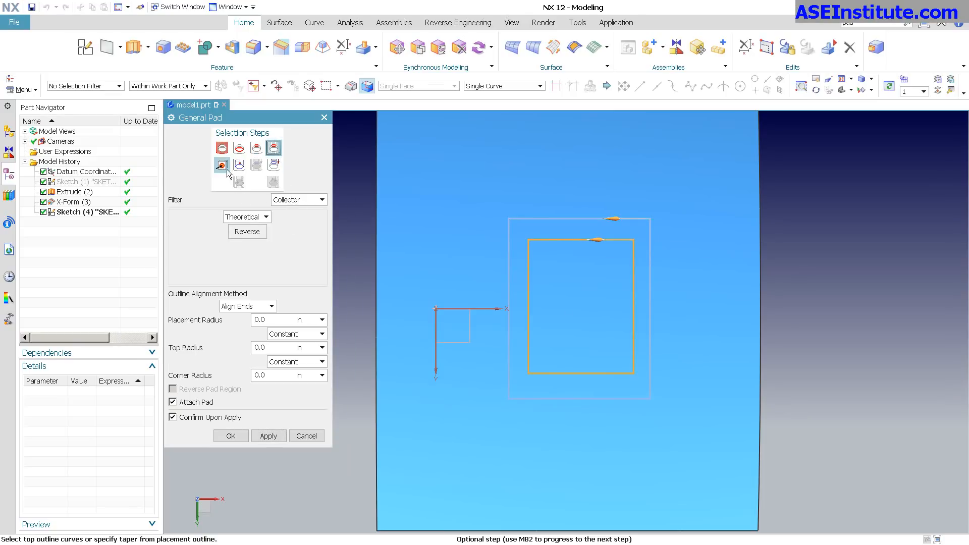
pyautogui.click(220, 164)
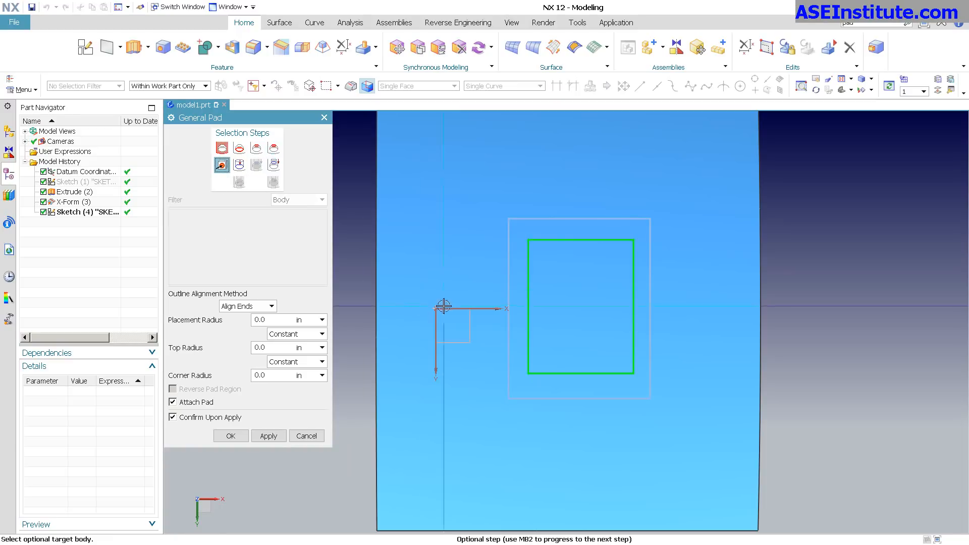
pyautogui.moveTo(238, 165)
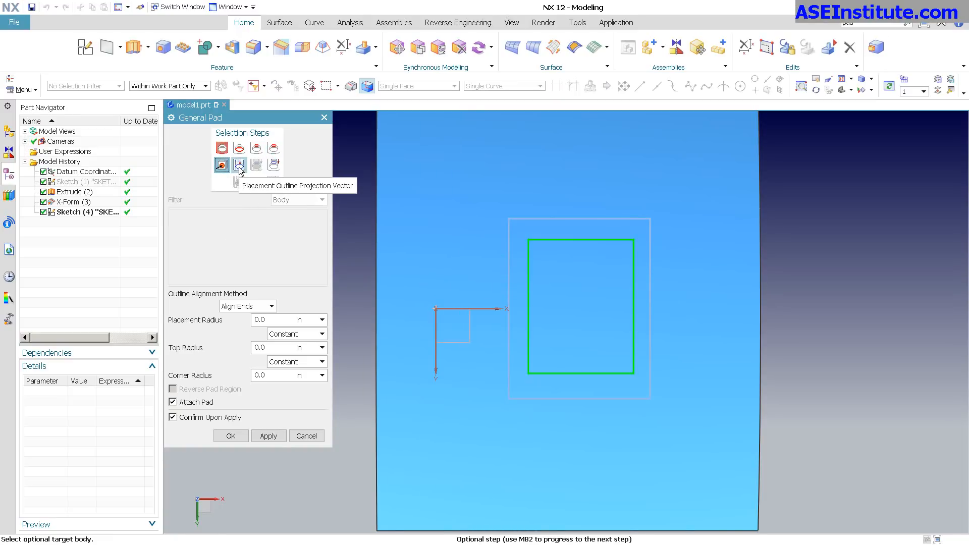
pyautogui.click(239, 164)
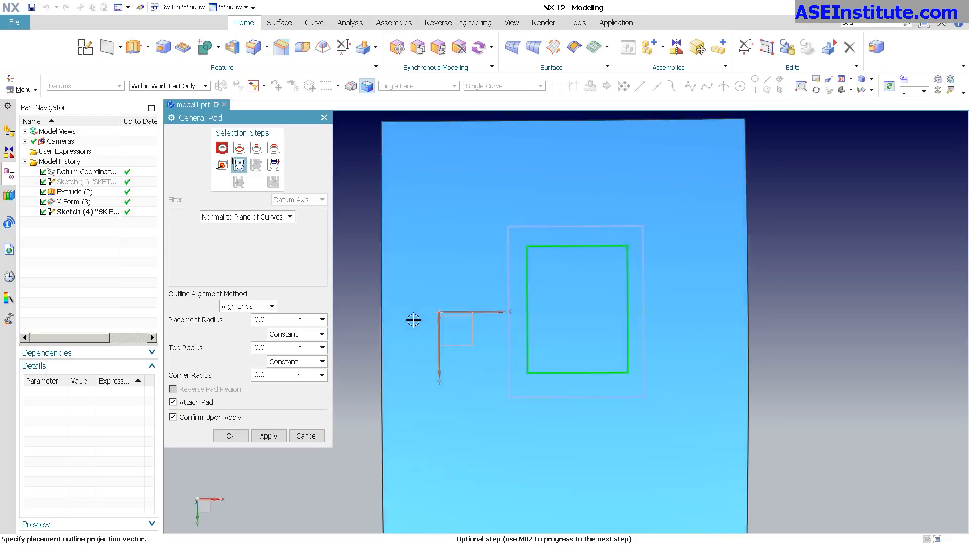
pyautogui.click(289, 217)
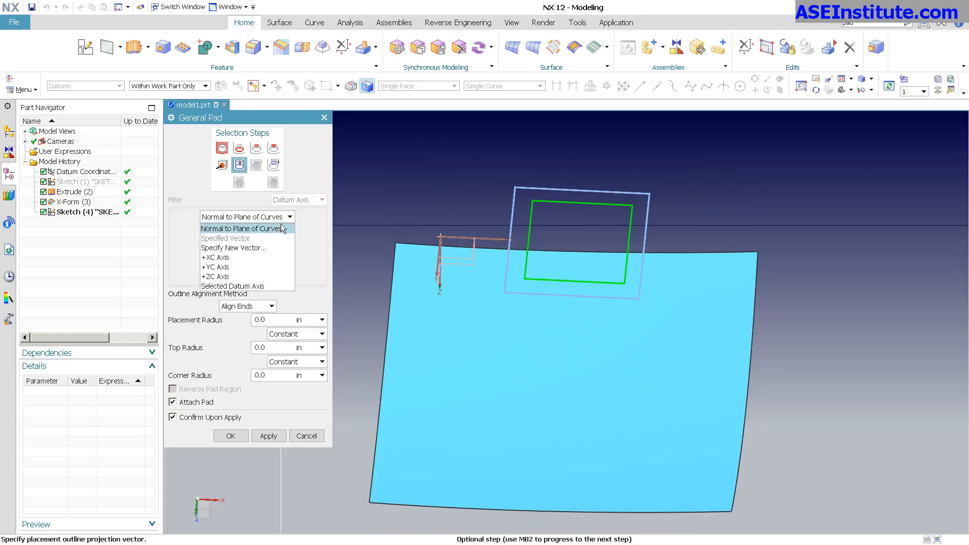
pyautogui.click(243, 228)
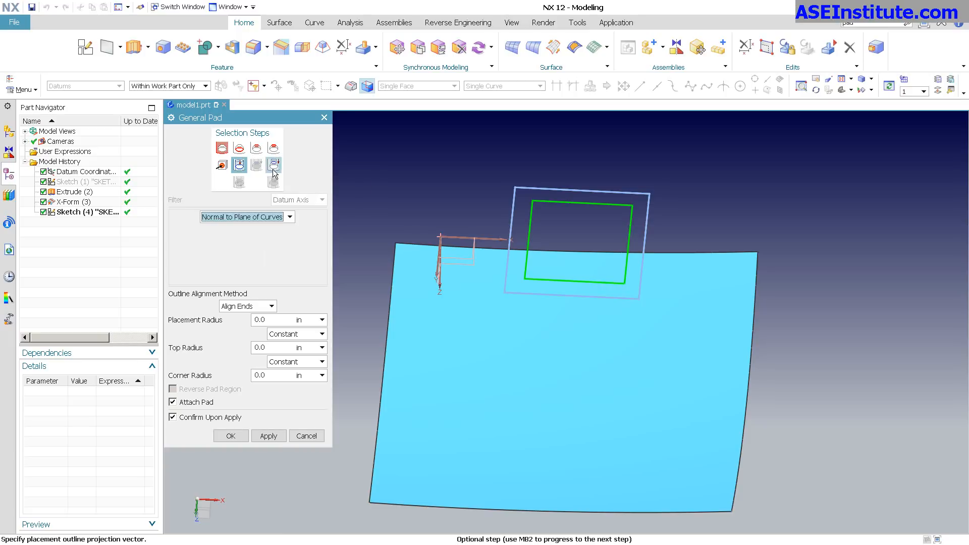
pyautogui.moveTo(274, 165)
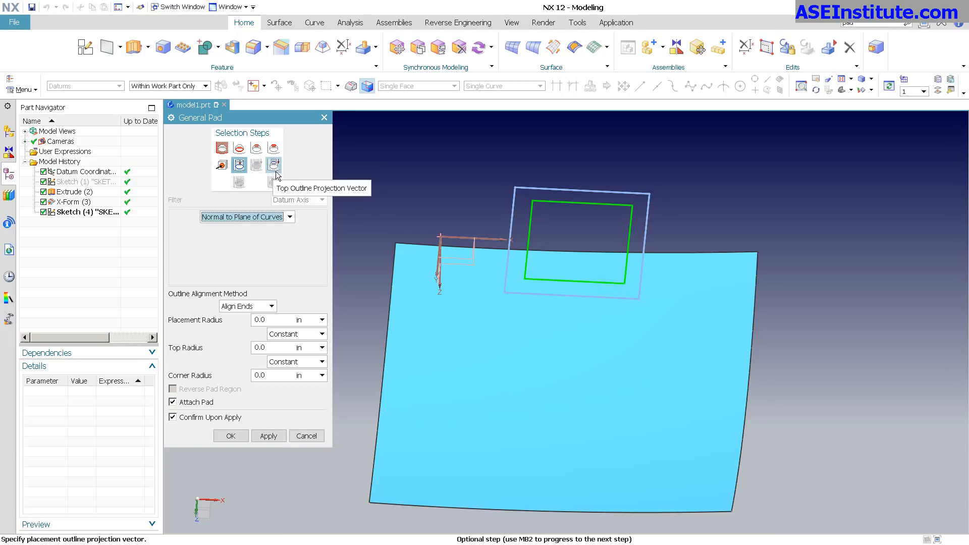
pyautogui.moveTo(256, 165)
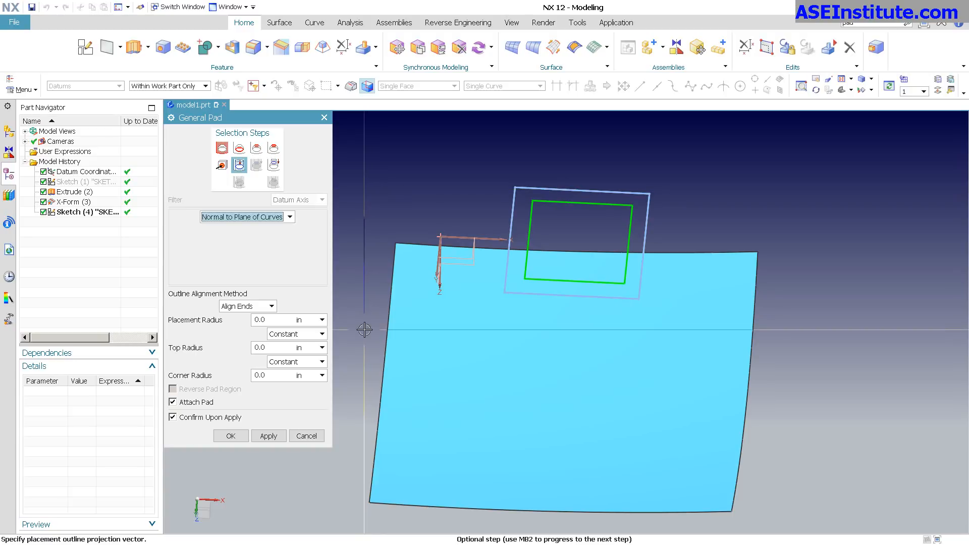
pyautogui.click(230, 436)
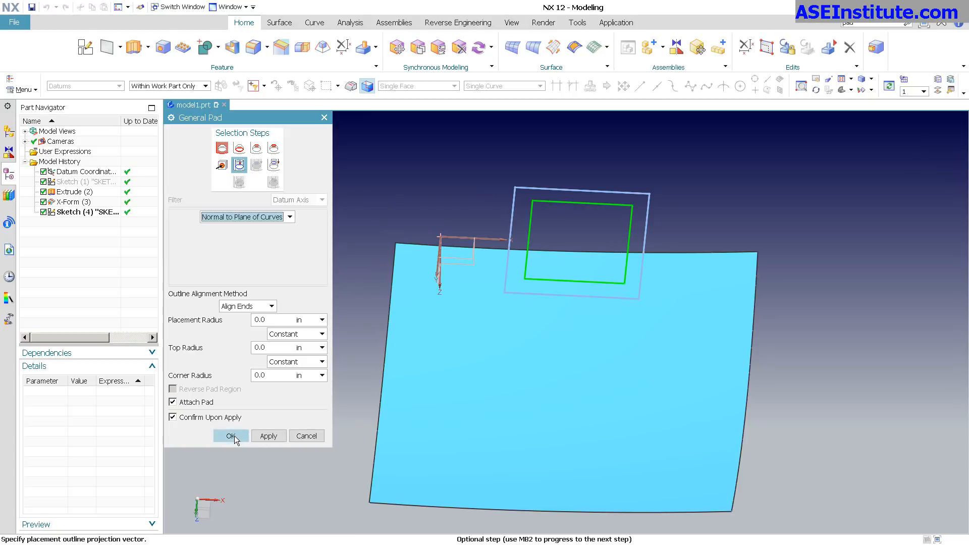
# - Create the pad, then edit its walls to taper 20° from the placement outline
pyautogui.click(231, 435)
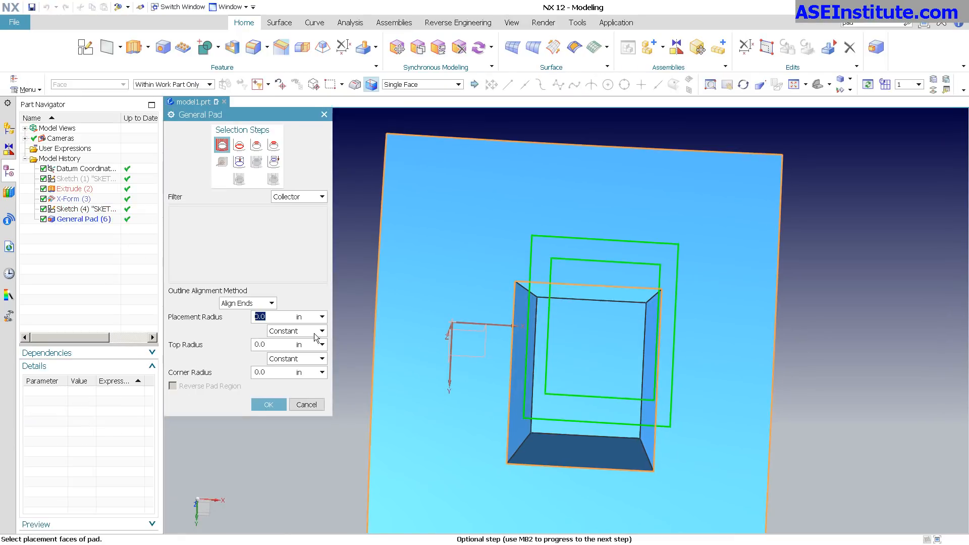
pyautogui.click(273, 146)
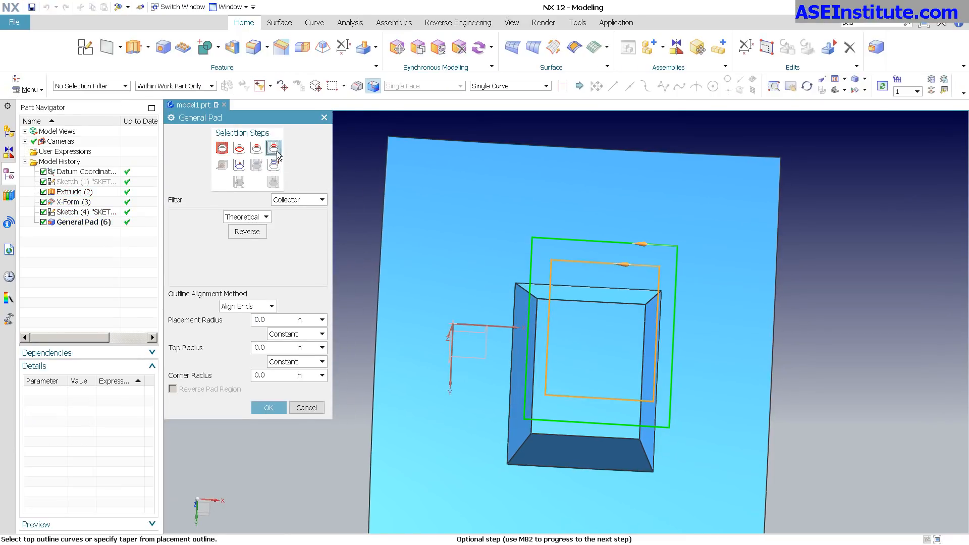
pyautogui.click(274, 148)
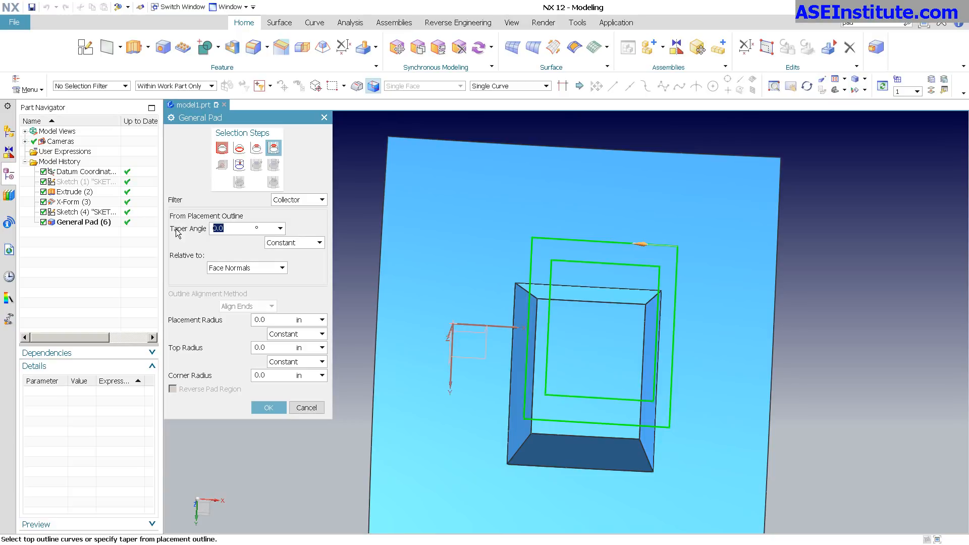
pyautogui.write('20')
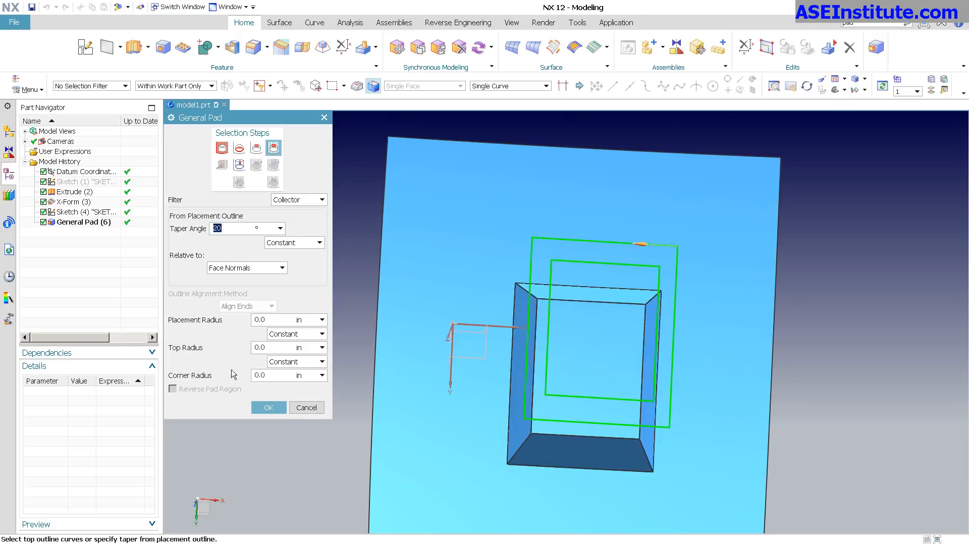
pyautogui.click(268, 408)
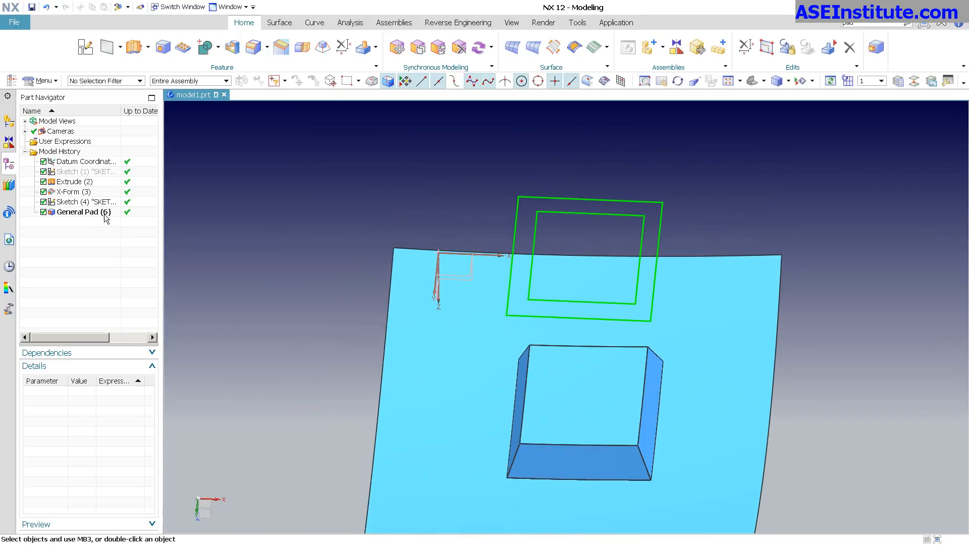
# - Change General Pad (6)'s taper angle expression to 35 in Details
pyautogui.click(83, 212)
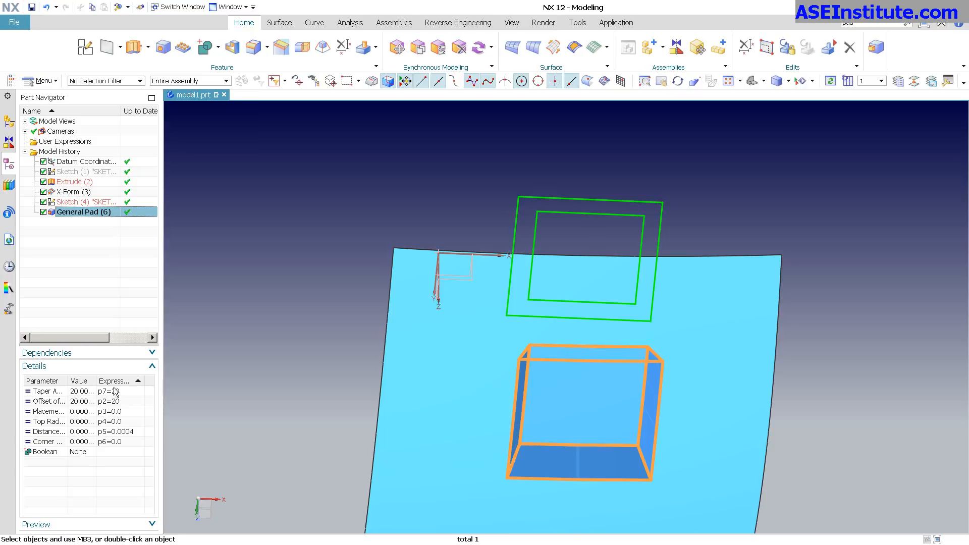
pyautogui.write('35')
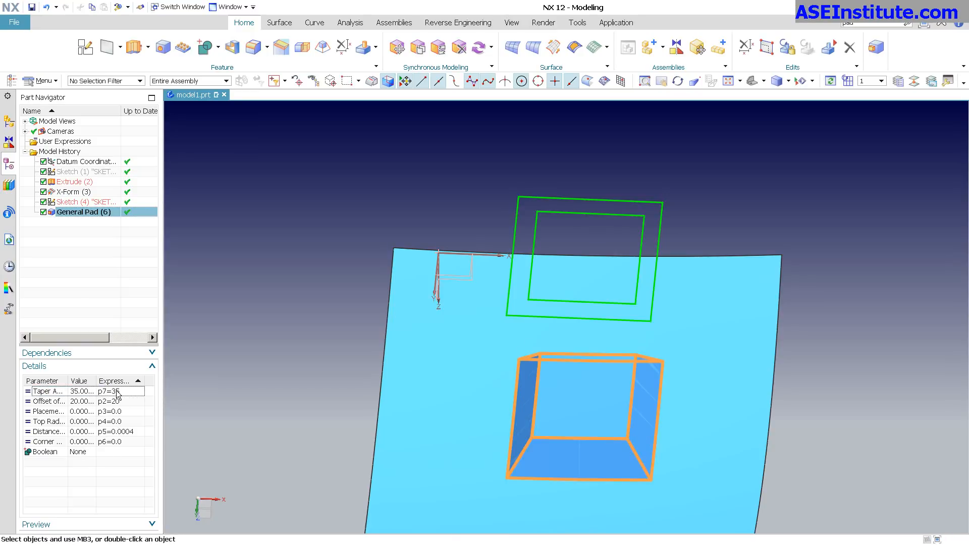
pyautogui.click(47, 400)
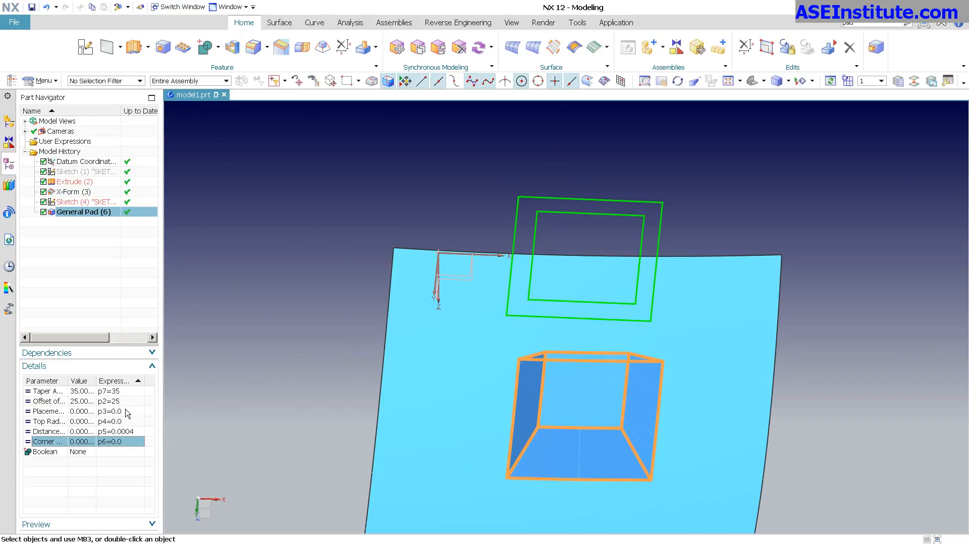
pyautogui.moveTo(105, 414)
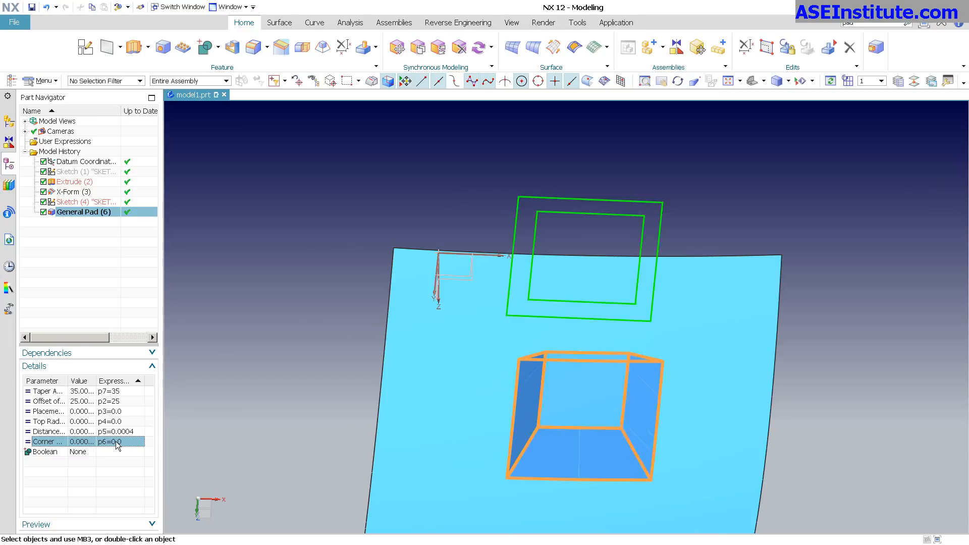
# - Set the pad's corner radius to 15 and placement radius to 10 in Details
pyautogui.doubleClick(111, 441)
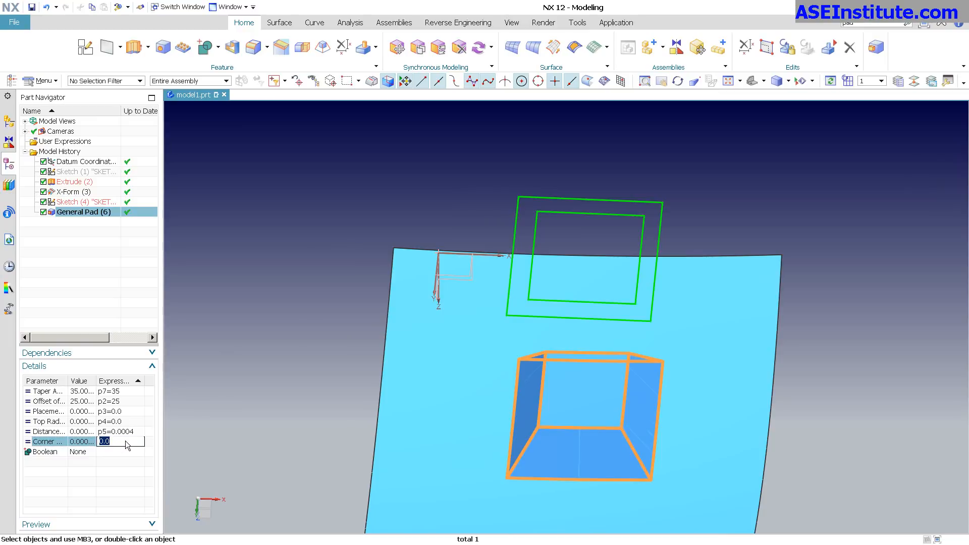
pyautogui.write('15')
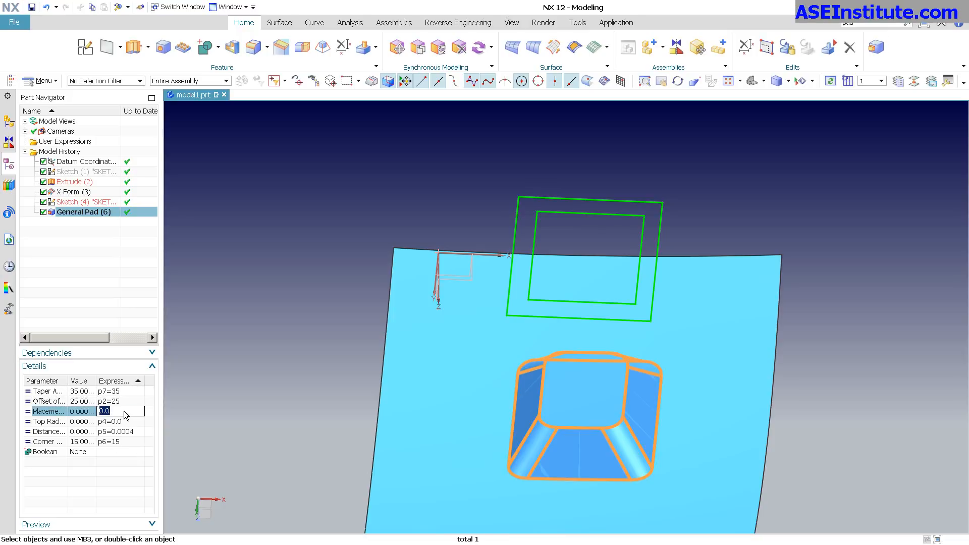
pyautogui.write('10')
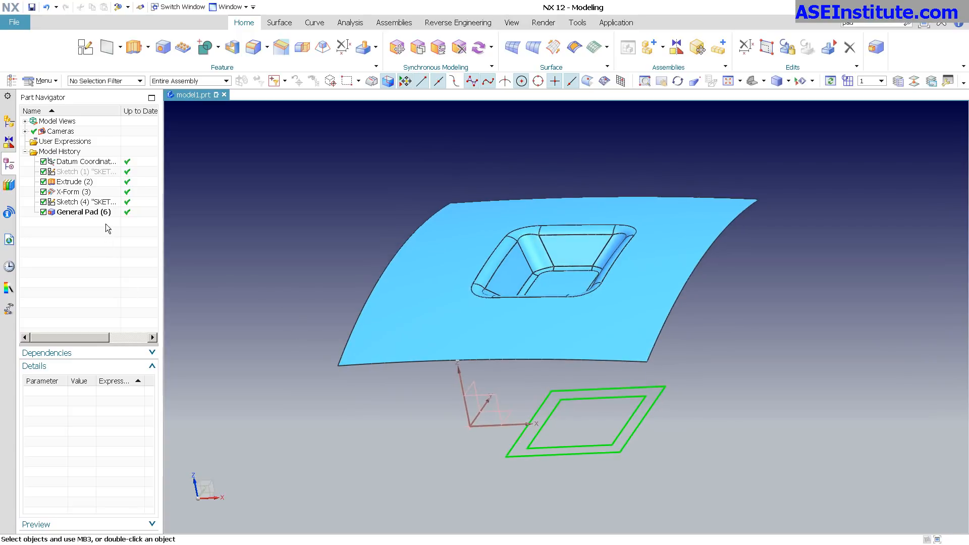
# - Change General Pad (6)'s Offset expression p2 to 10
pyautogui.click(80, 212)
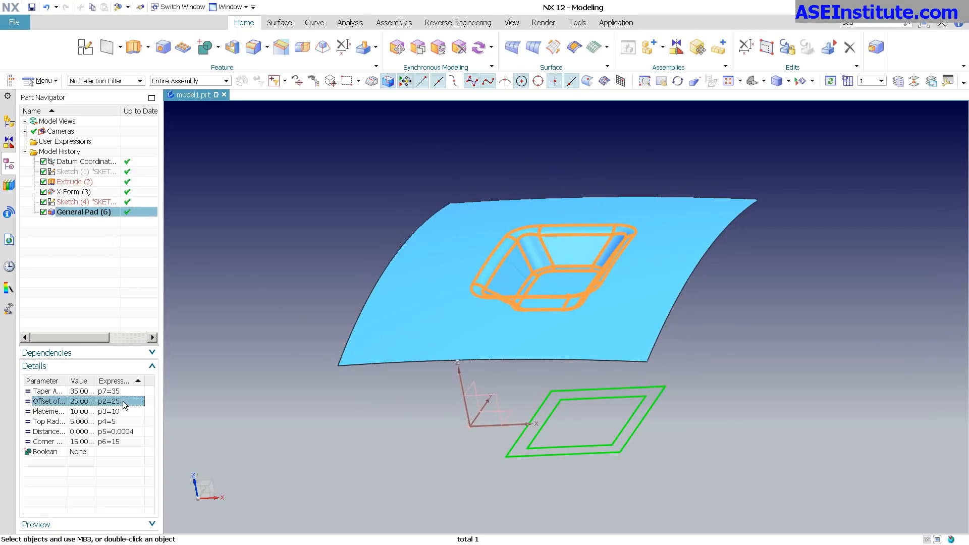
pyautogui.write('10')
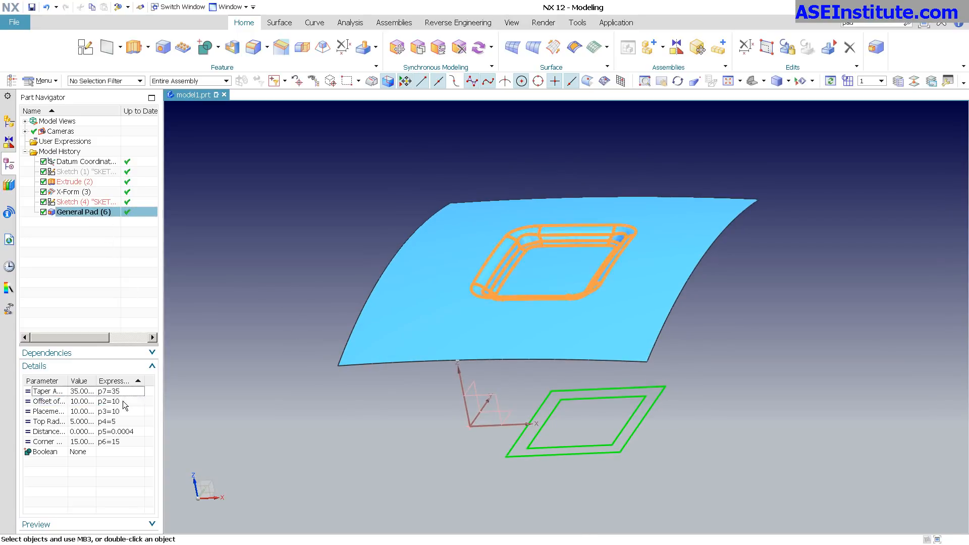